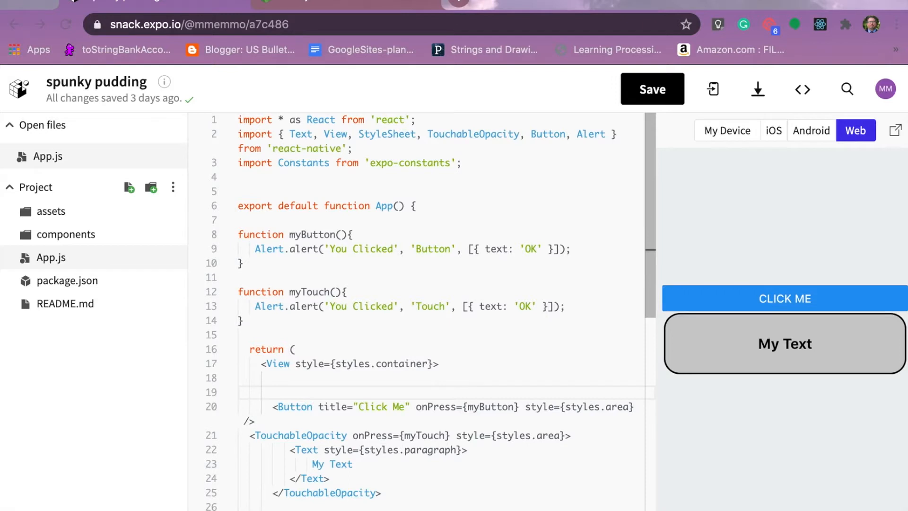
mouse_move(462, 256)
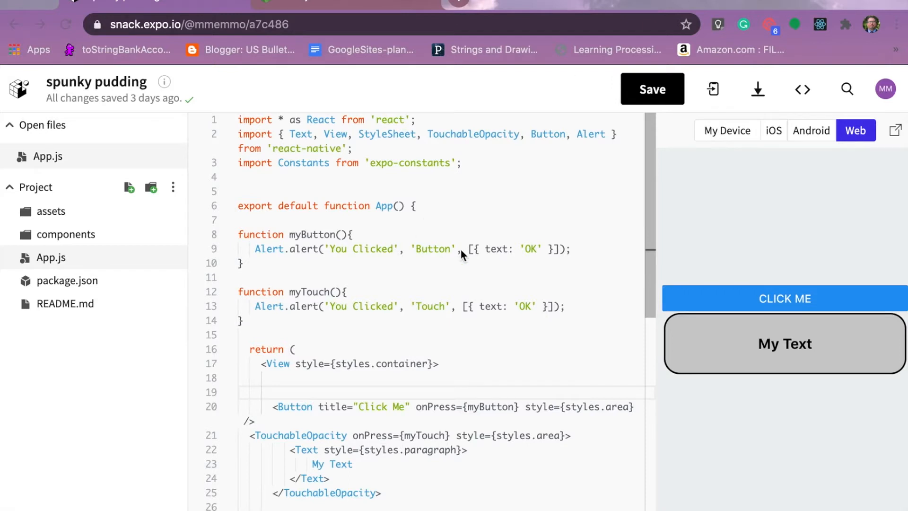
mouse_move(391, 337)
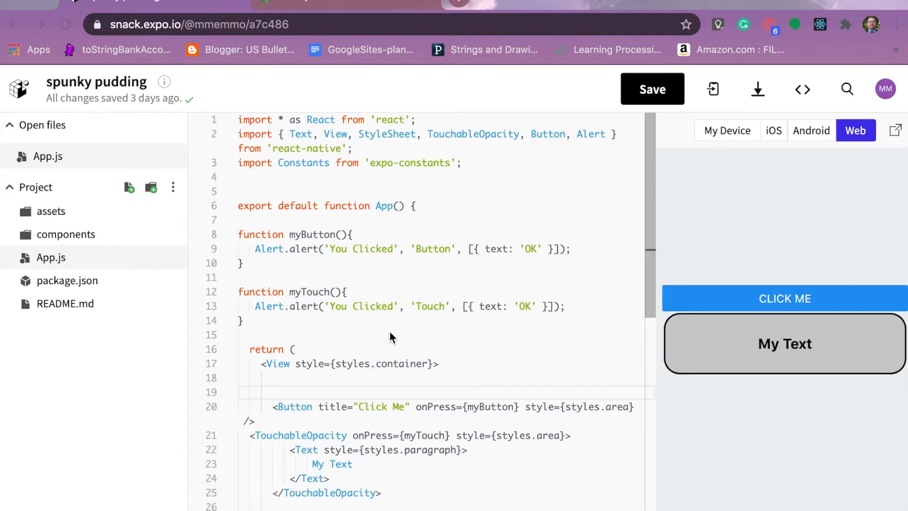
mouse_move(310, 338)
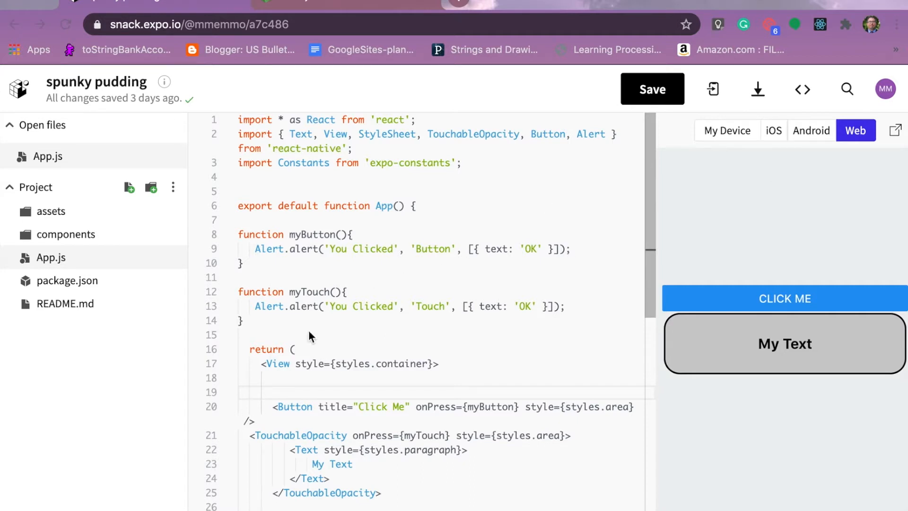
mouse_move(426, 392)
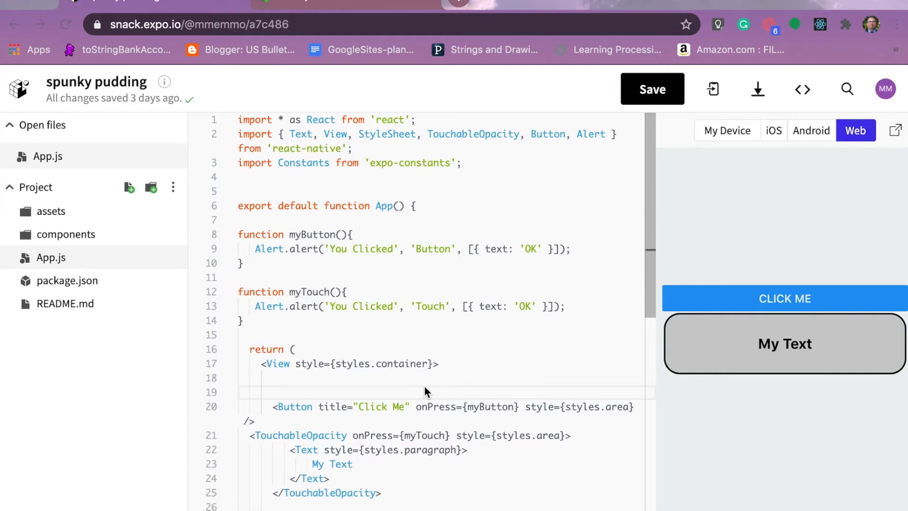
mouse_move(547, 269)
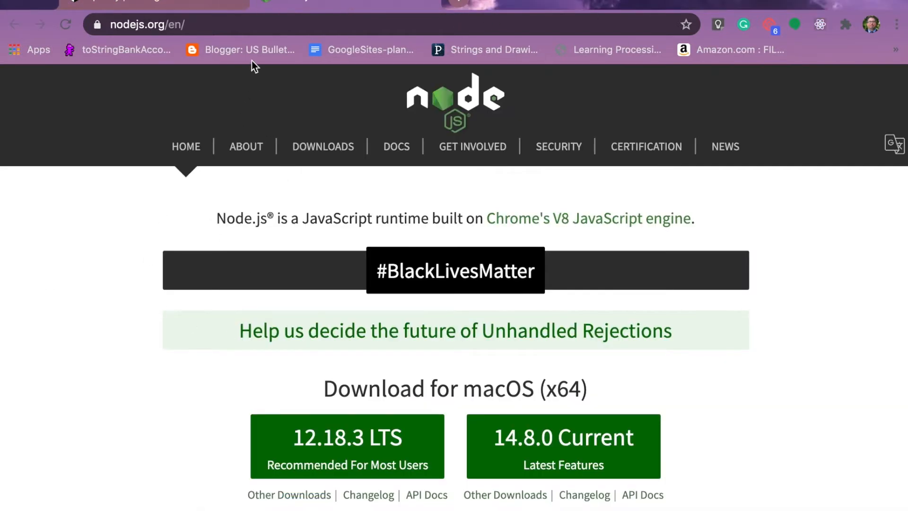
mouse_move(100, 276)
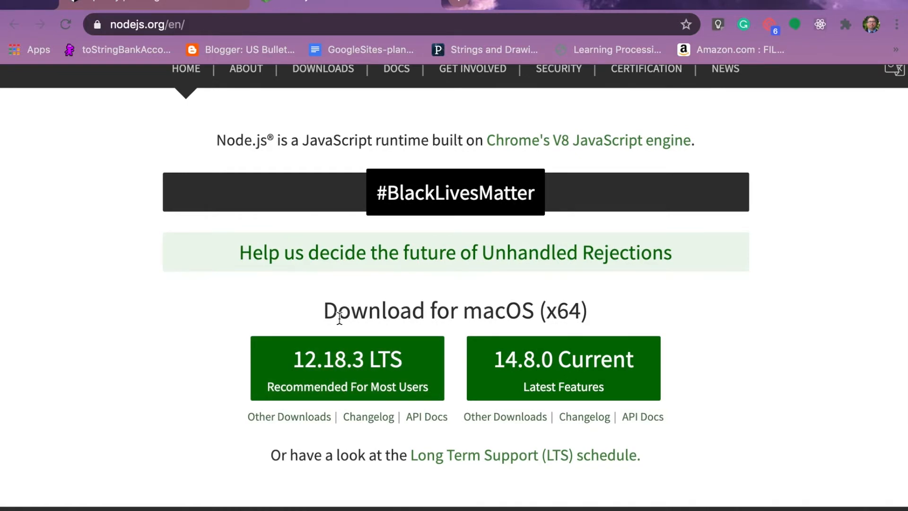
mouse_move(288, 292)
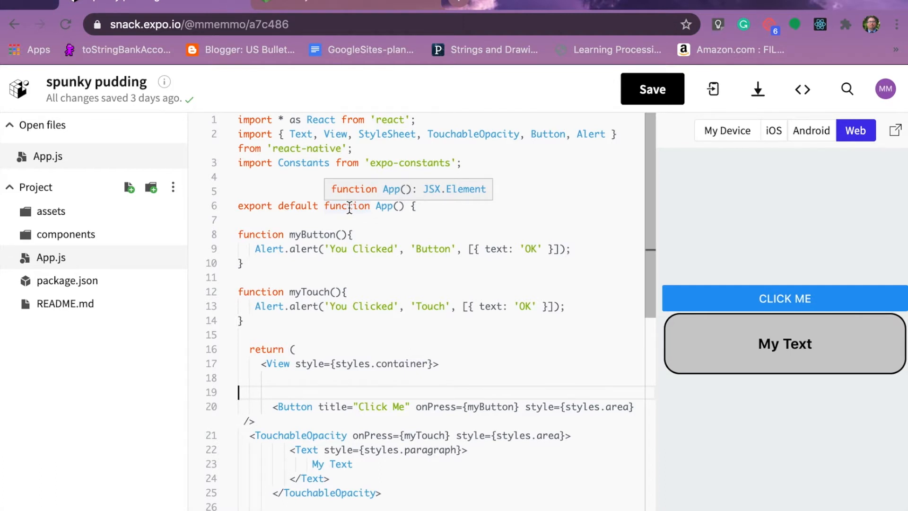
mouse_move(743, 210)
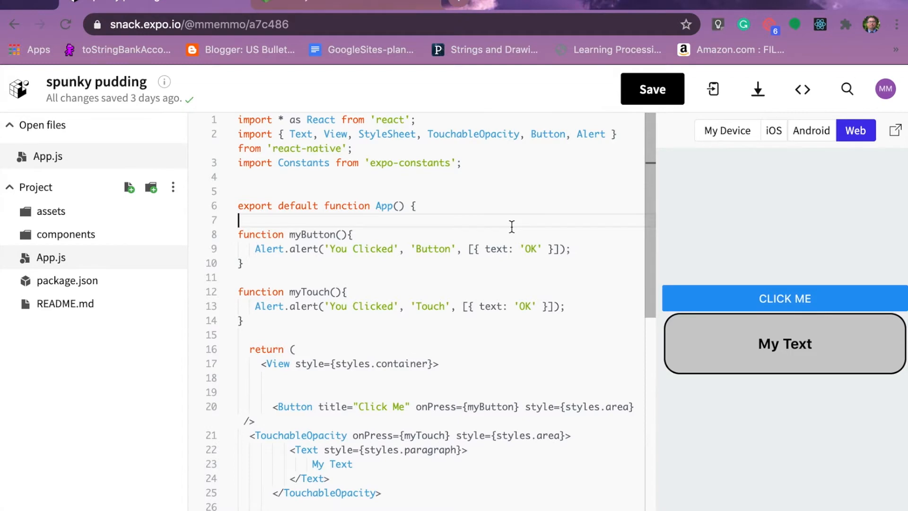
- Return to the snack.expo.io tab showing the spunky pudding App.js code
left_click(347, 4)
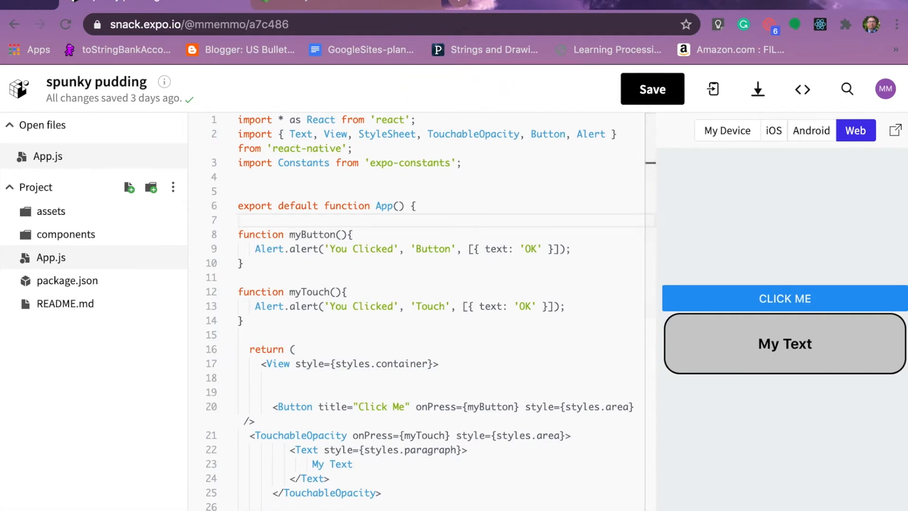
mouse_move(152, 325)
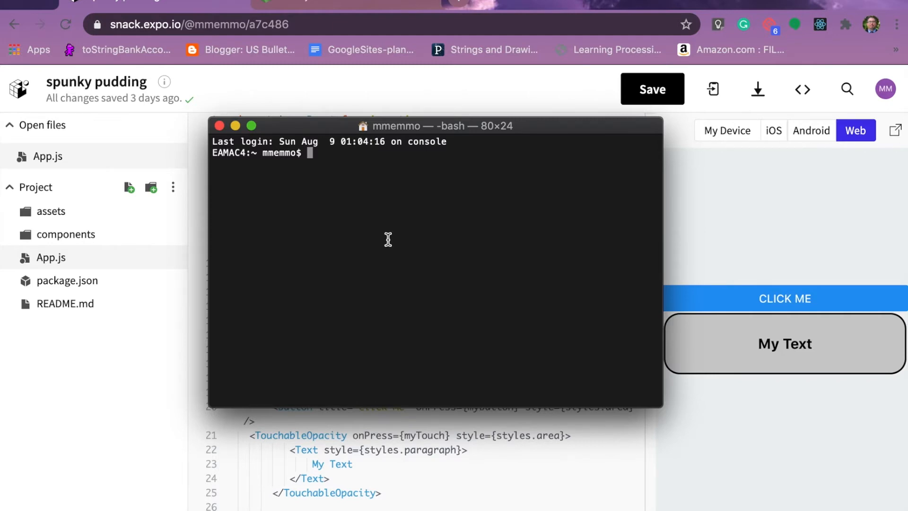
- Type npm install expo-cli --global at the Terminal bash prompt
type("n")
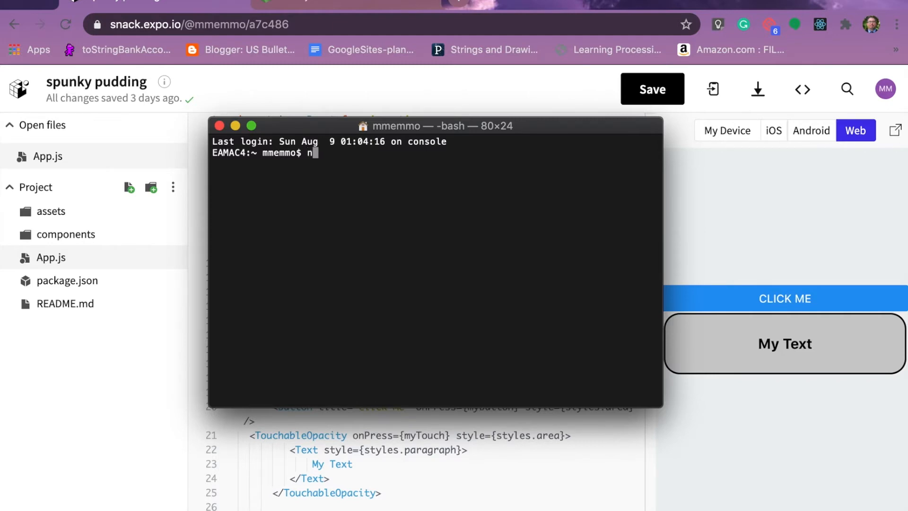
type("pm")
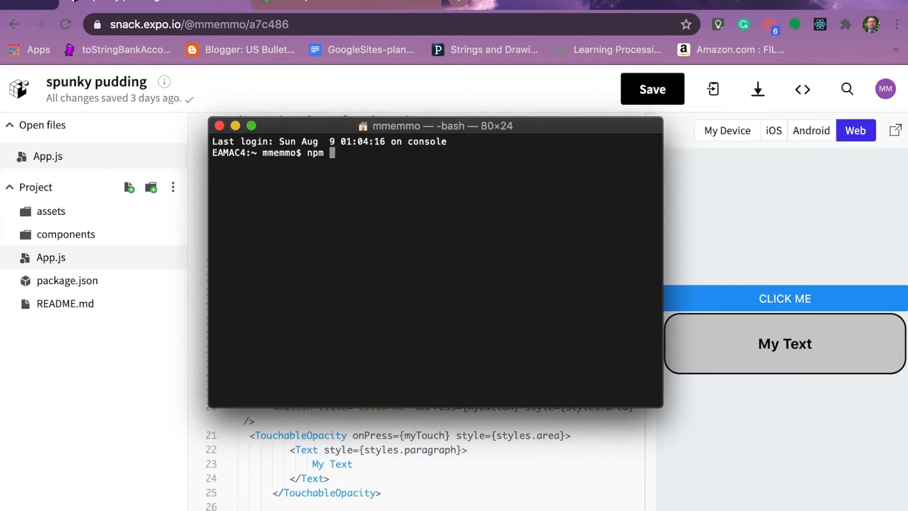
type("install e")
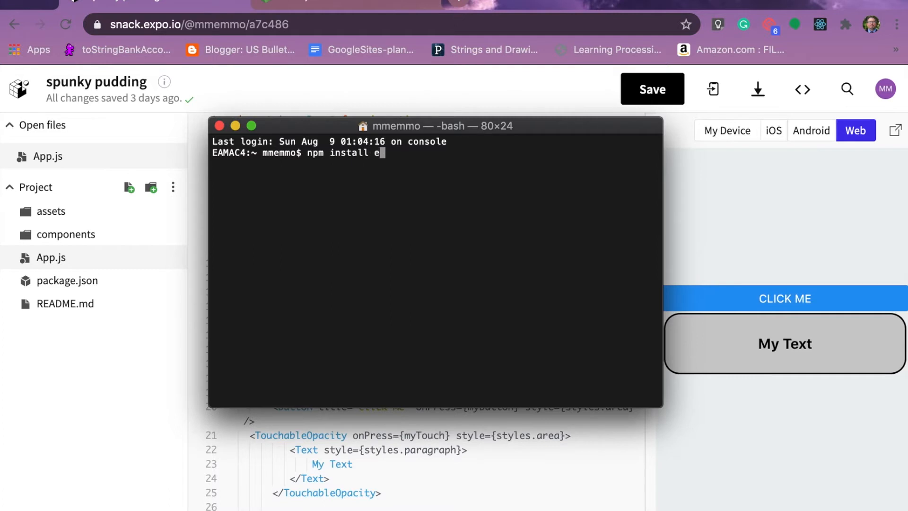
type("xp")
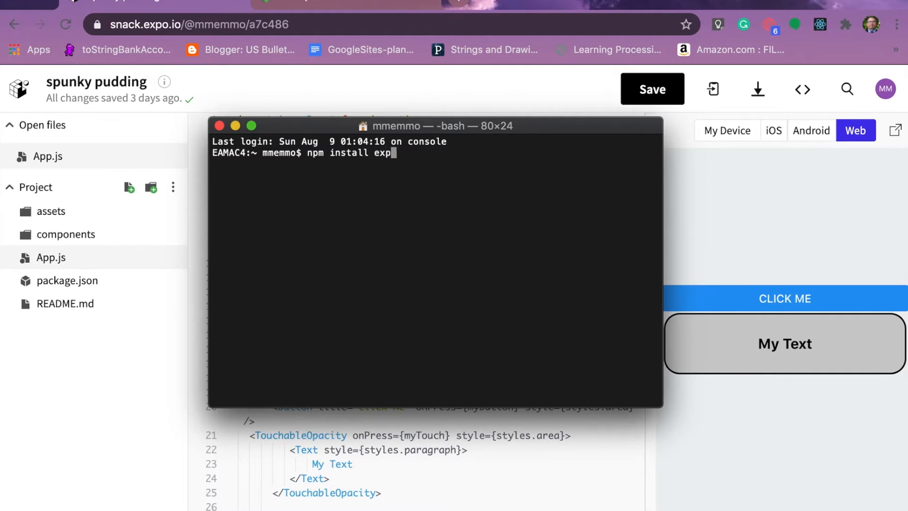
type("o")
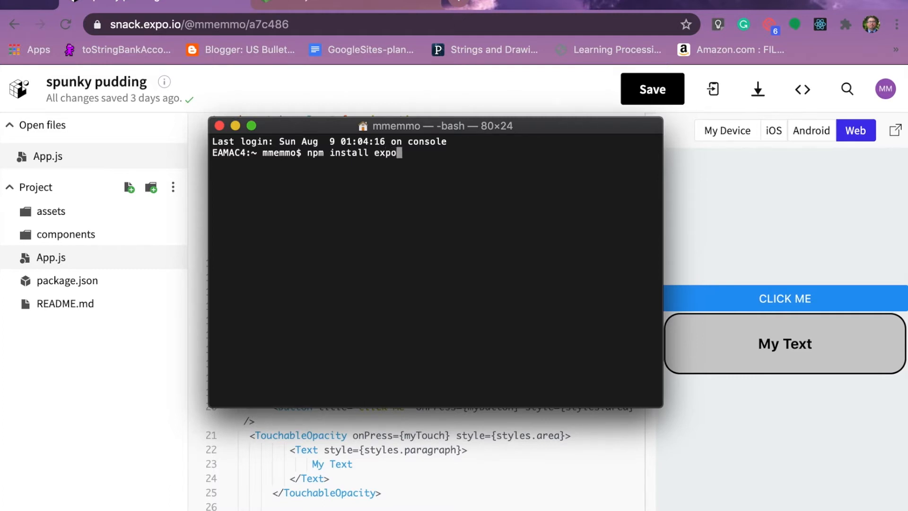
type("-cli --glo")
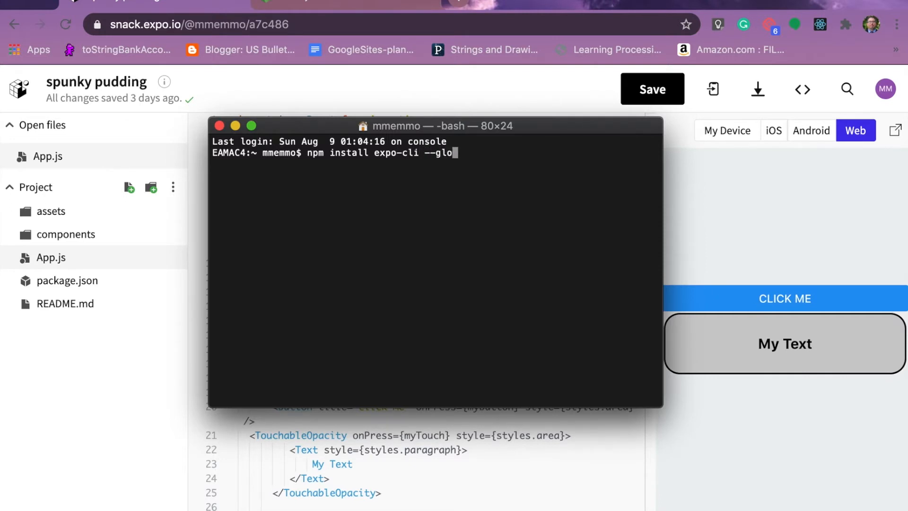
type("bal")
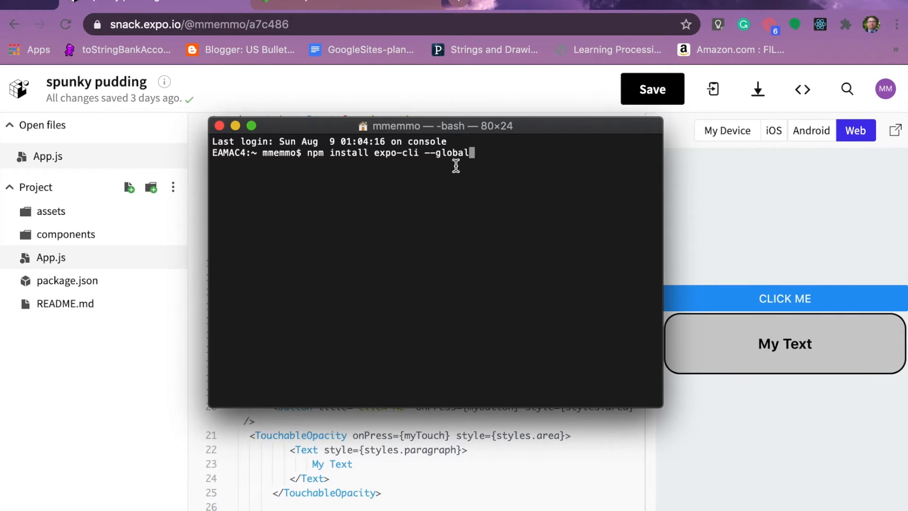
mouse_move(508, 158)
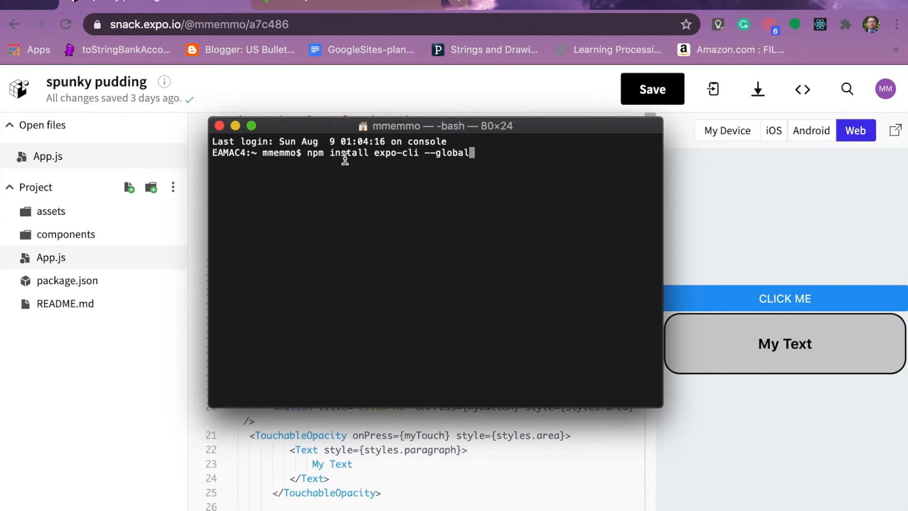
mouse_move(245, 294)
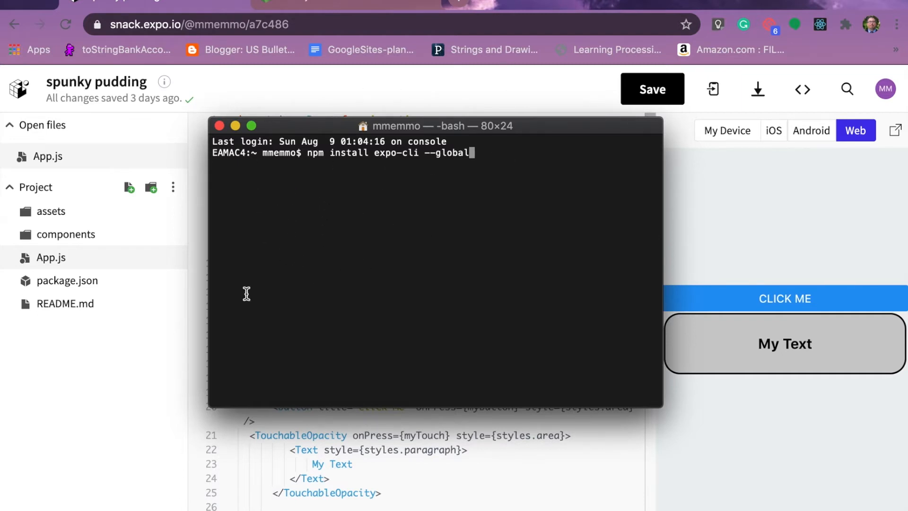
mouse_move(431, 237)
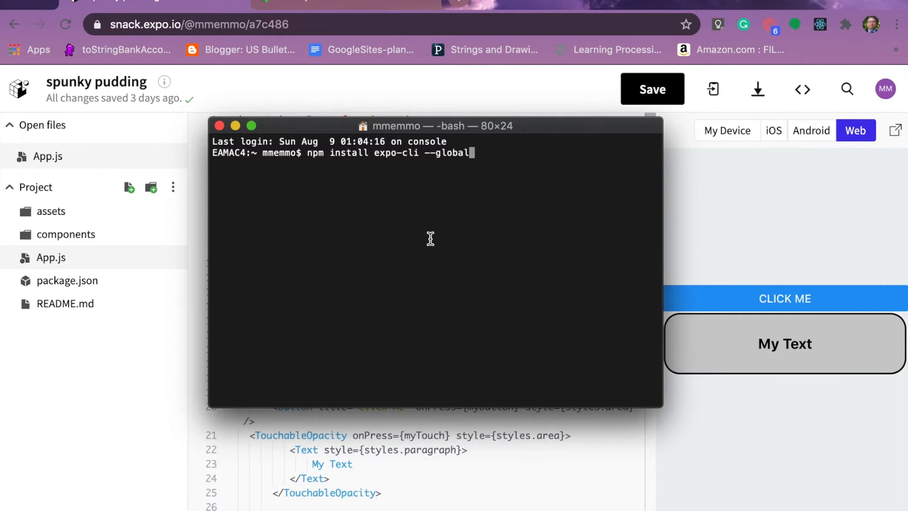
mouse_move(487, 149)
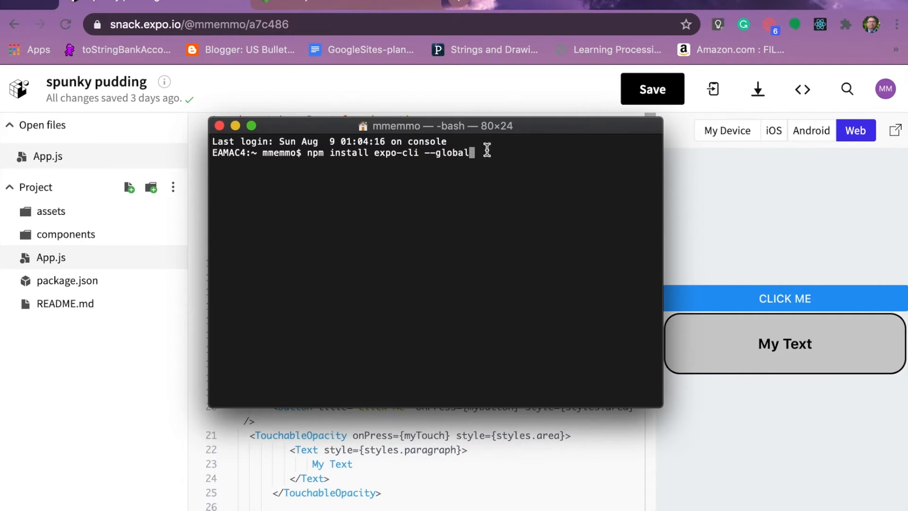
left_click_drag(403, 152, 471, 152)
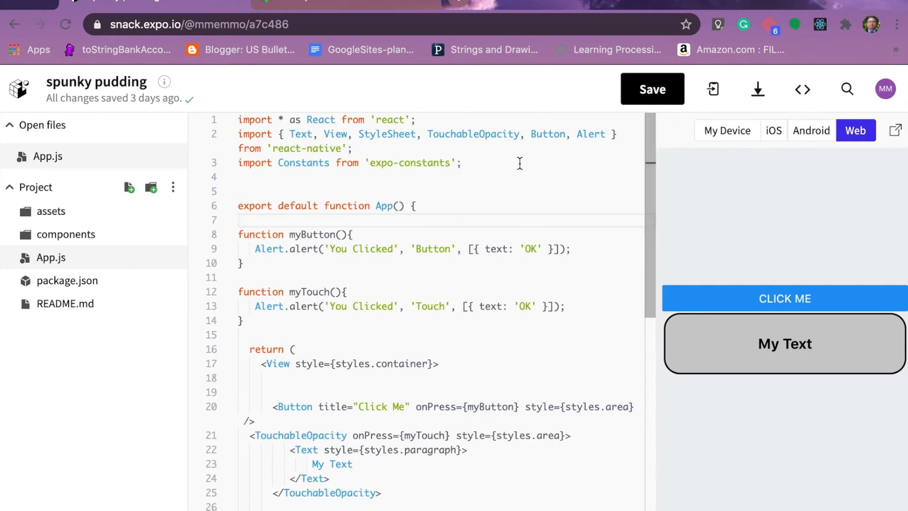
mouse_move(756, 89)
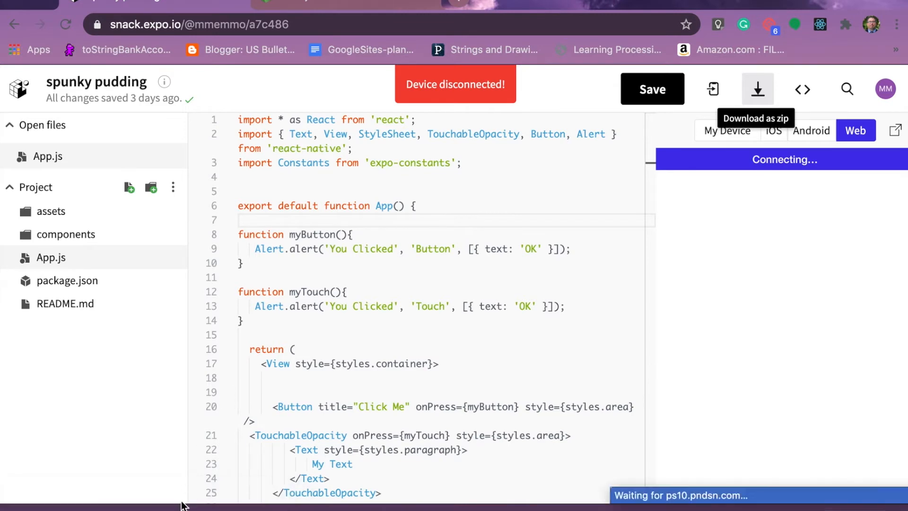
- Download the spunky pudding Snack project as a zip archive
left_click(756, 89)
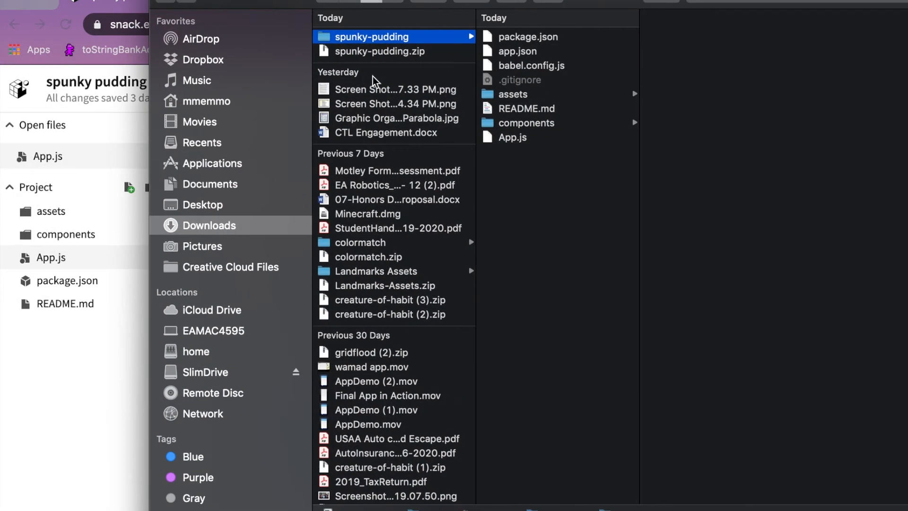
mouse_move(521, 194)
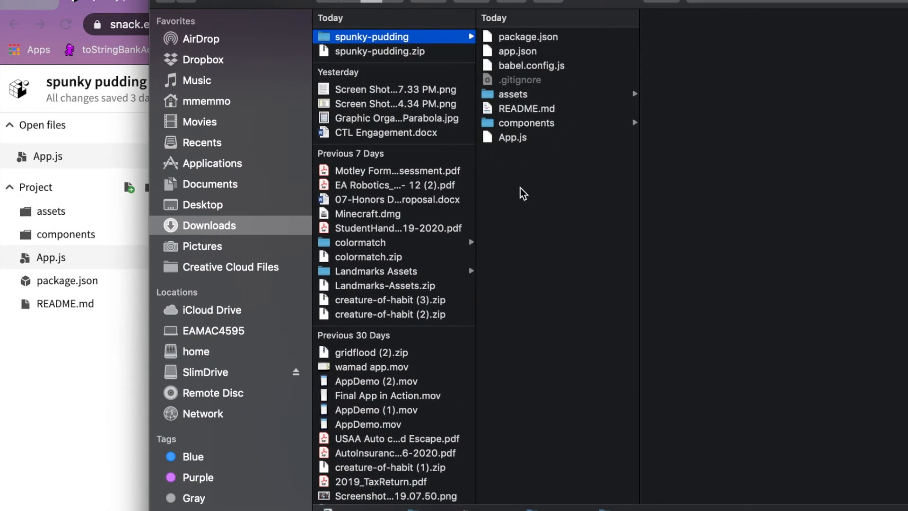
mouse_move(569, 179)
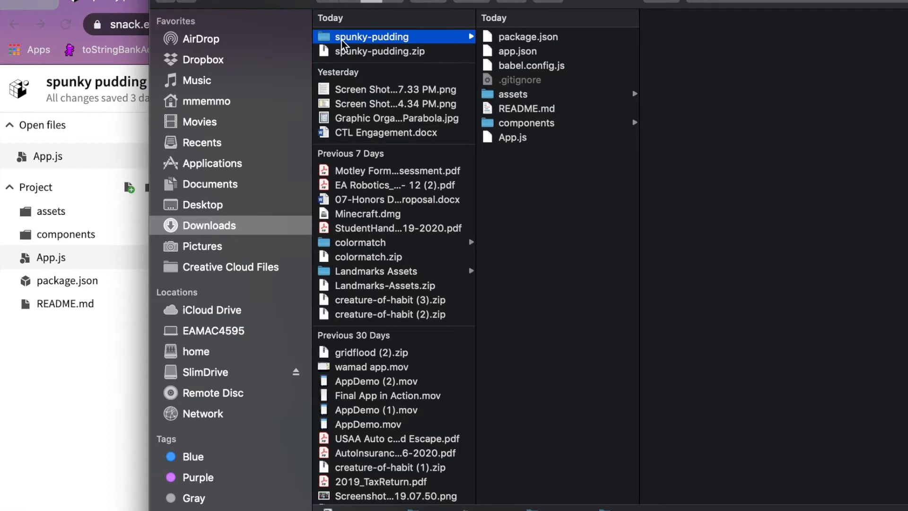
mouse_move(333, 42)
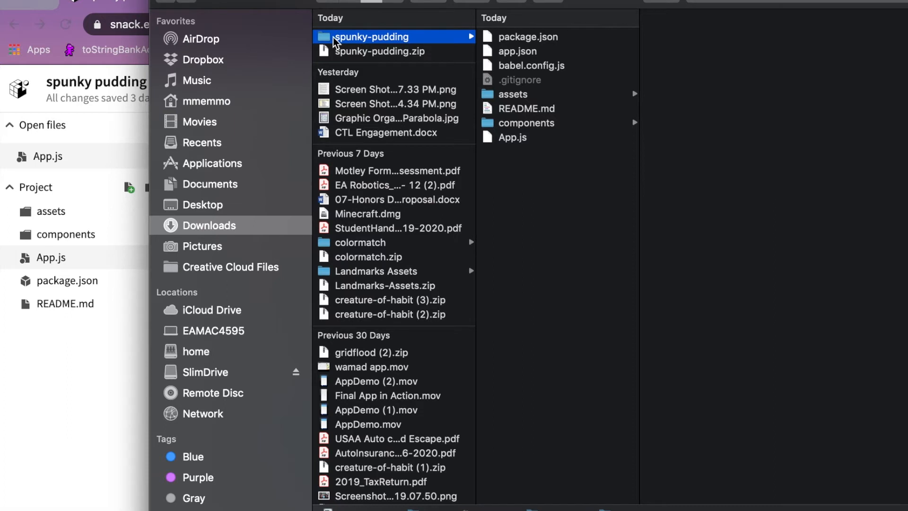
mouse_move(335, 45)
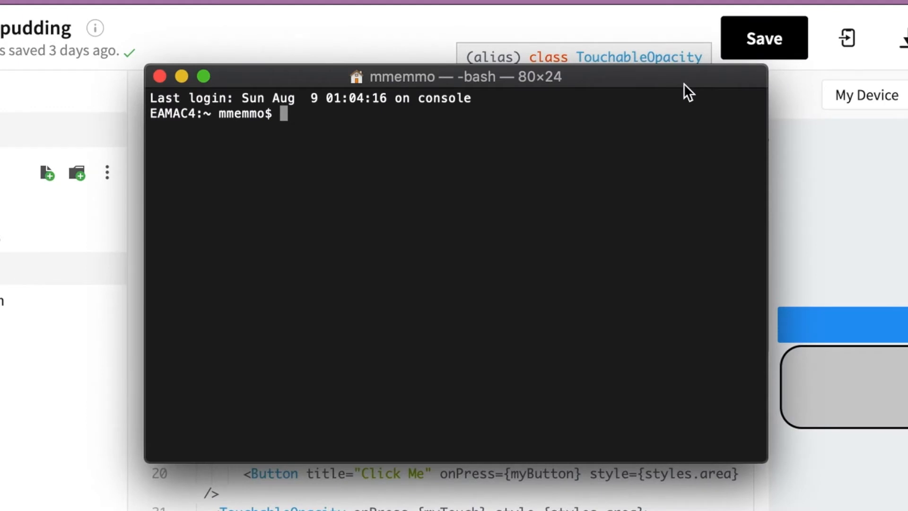
- Change into Desktop and list its contents with ls
type("cd")
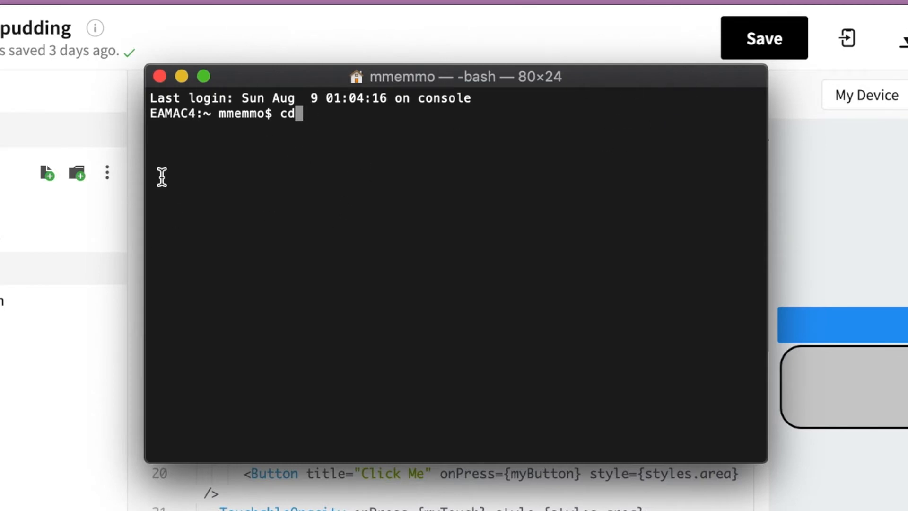
mouse_move(284, 255)
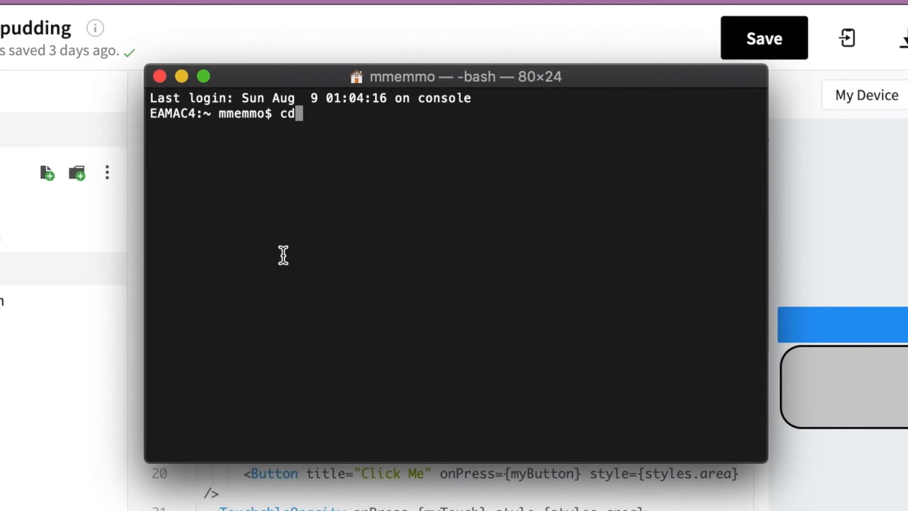
type("Desktop")
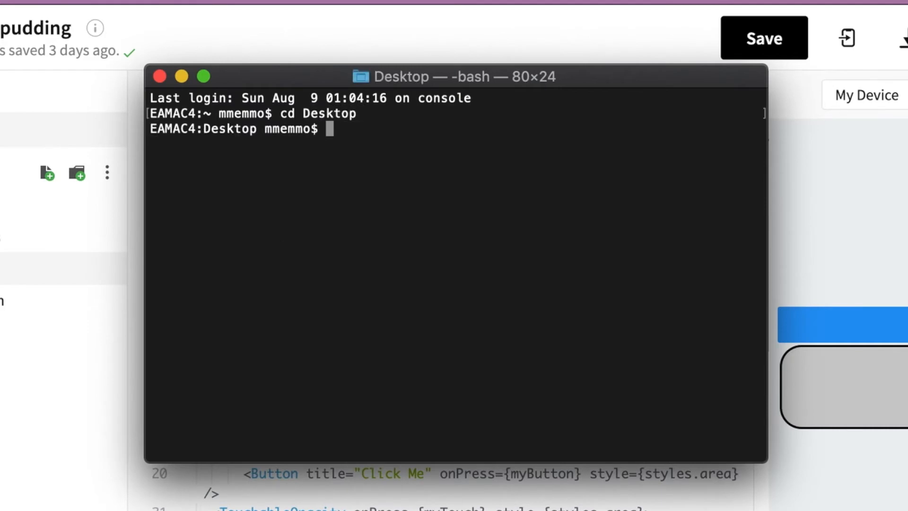
type("ls")
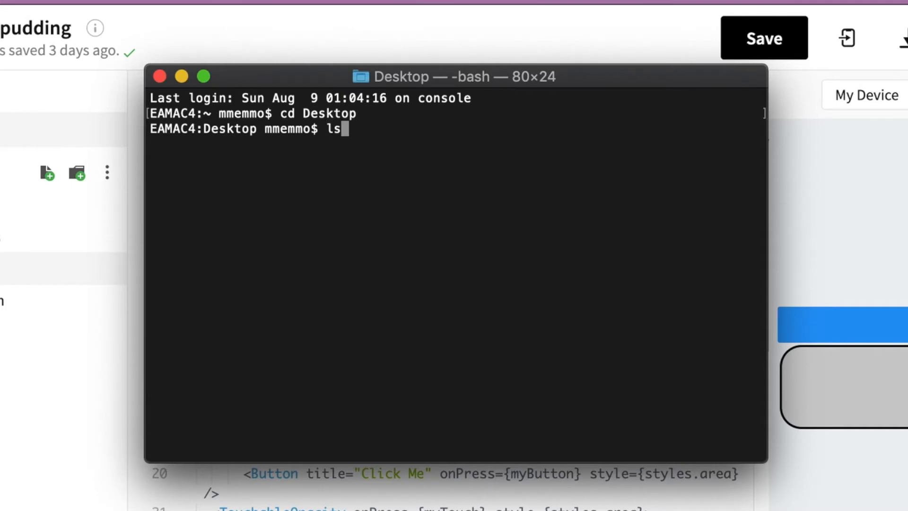
key("Return")
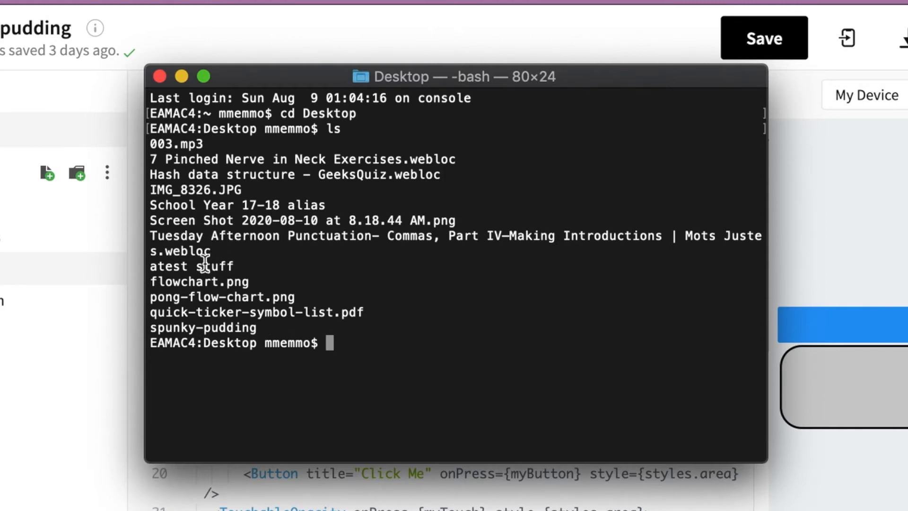
mouse_move(252, 284)
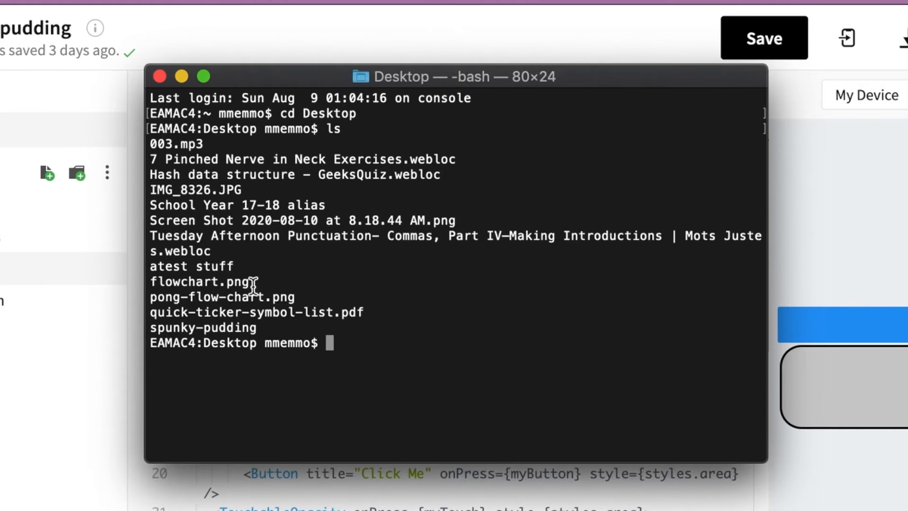
- Select the spunky-pudding folder name and type cd spunky-pudding
double_click(203, 327)
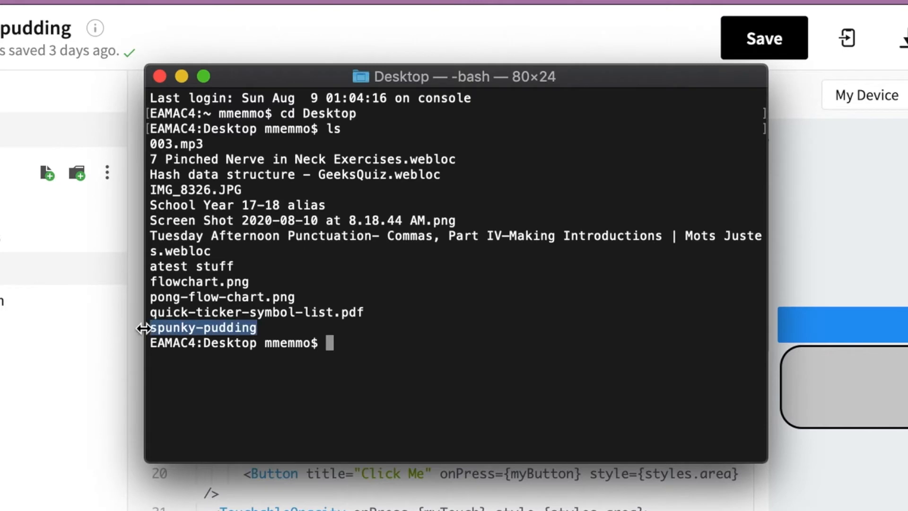
mouse_move(402, 343)
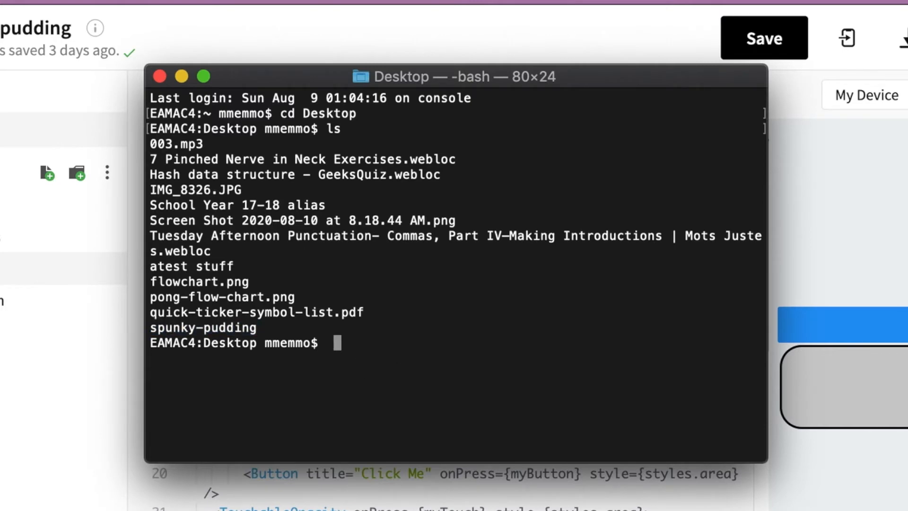
type("cd spunky-pudding")
type("yarn add")
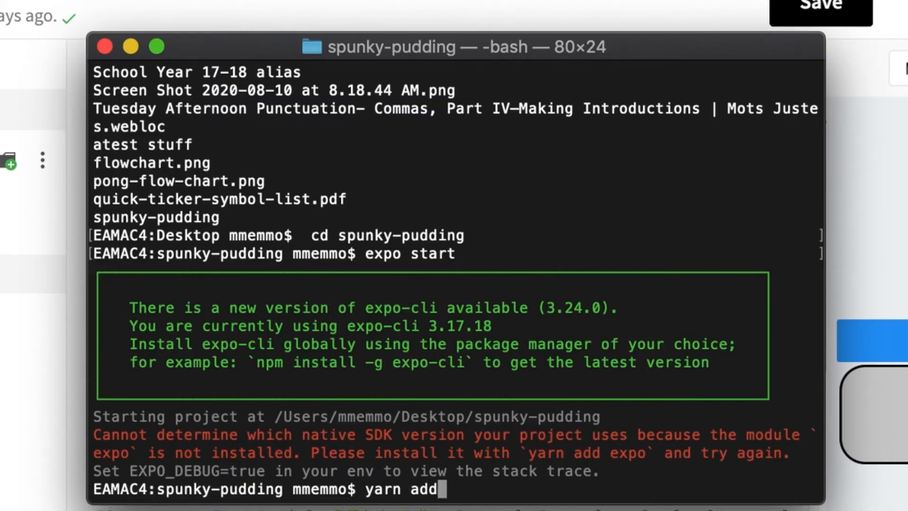
- Finish typing yarn add expo and run it to install the missing module
type("exo")
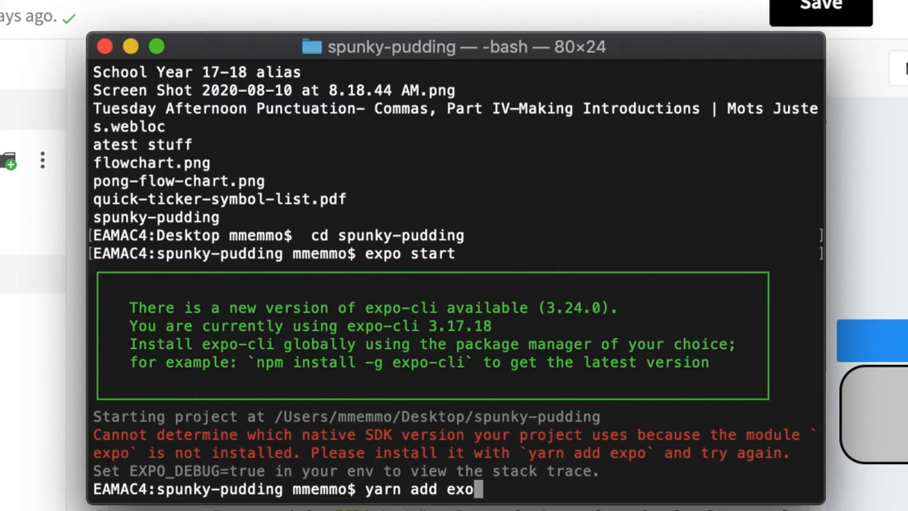
type("o")
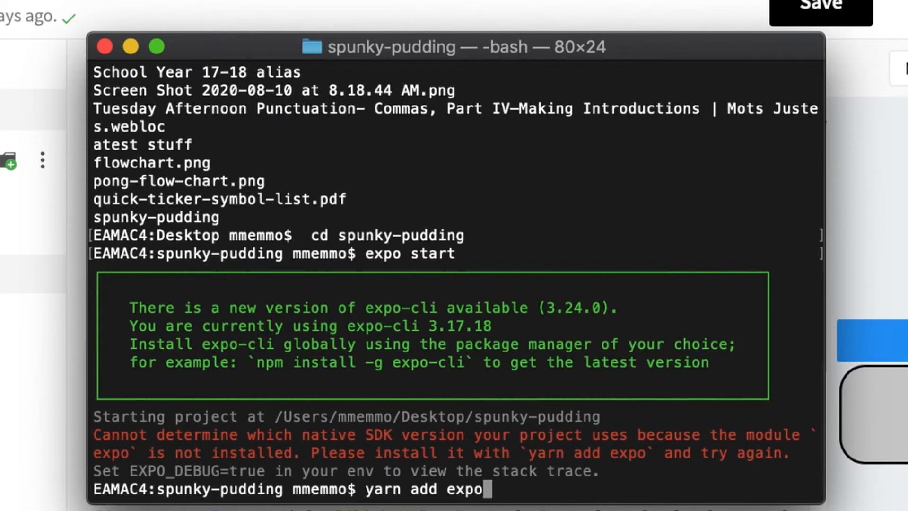
key("enter")
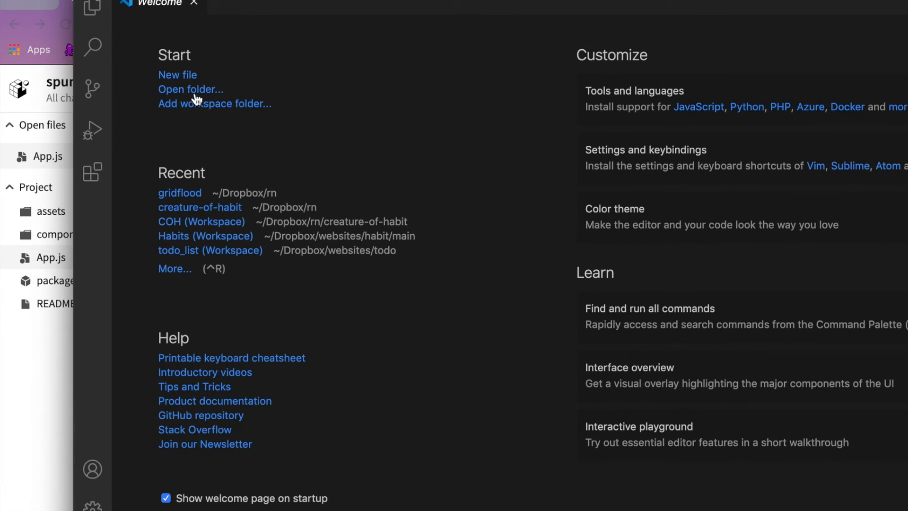
- Open the Desktop spunky-pudding folder as the VS Code project
left_click(190, 89)
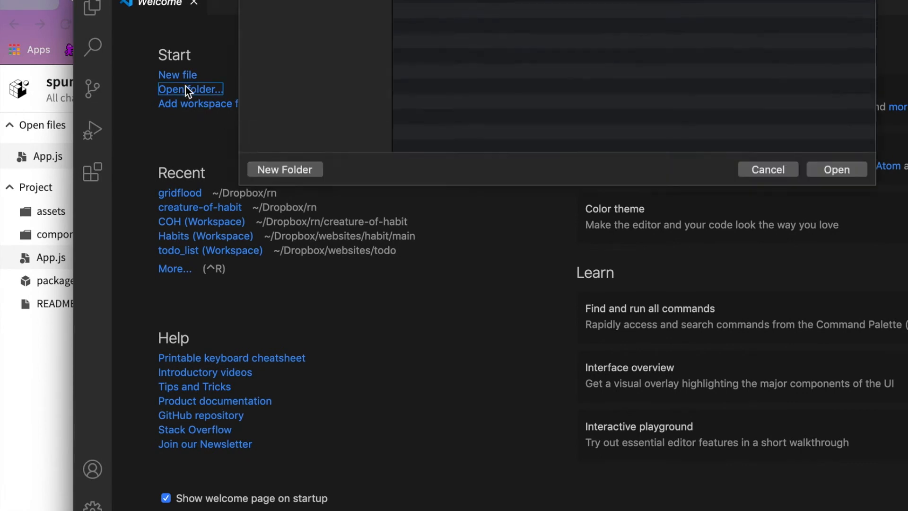
left_click(190, 88)
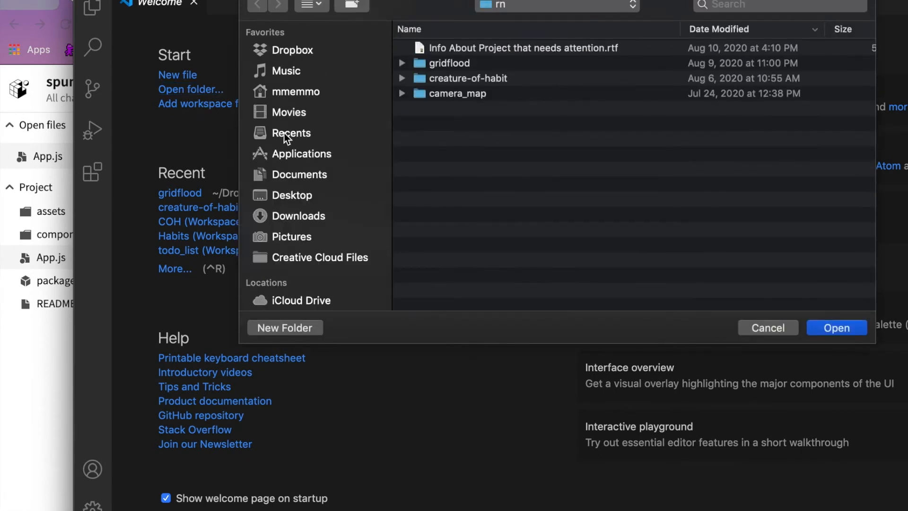
left_click(292, 195)
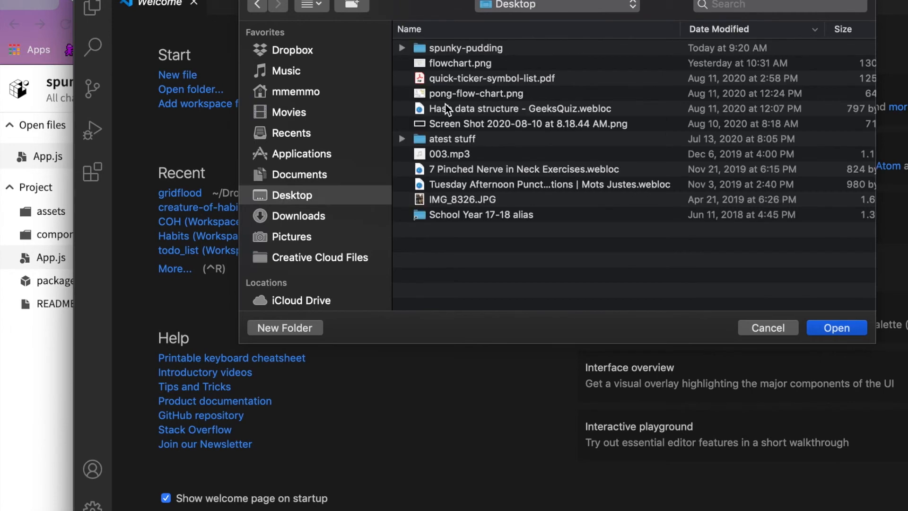
left_click(469, 48)
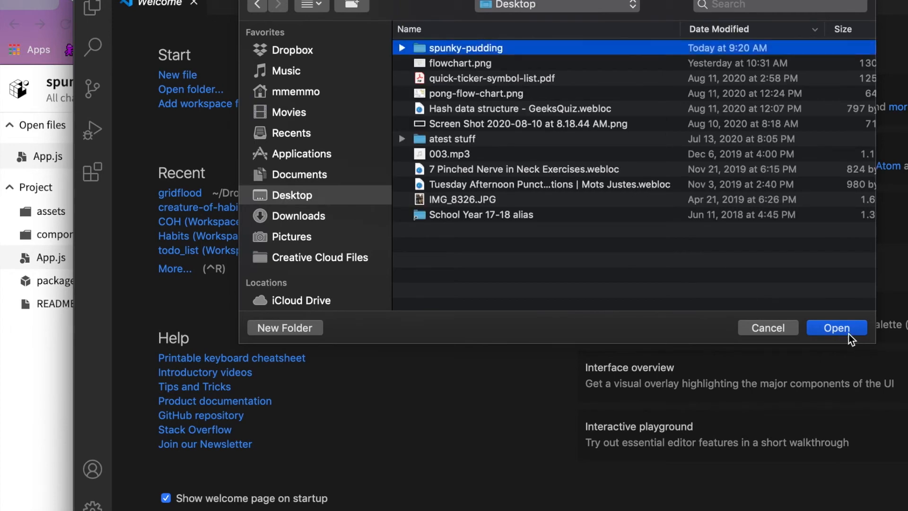
left_click(836, 328)
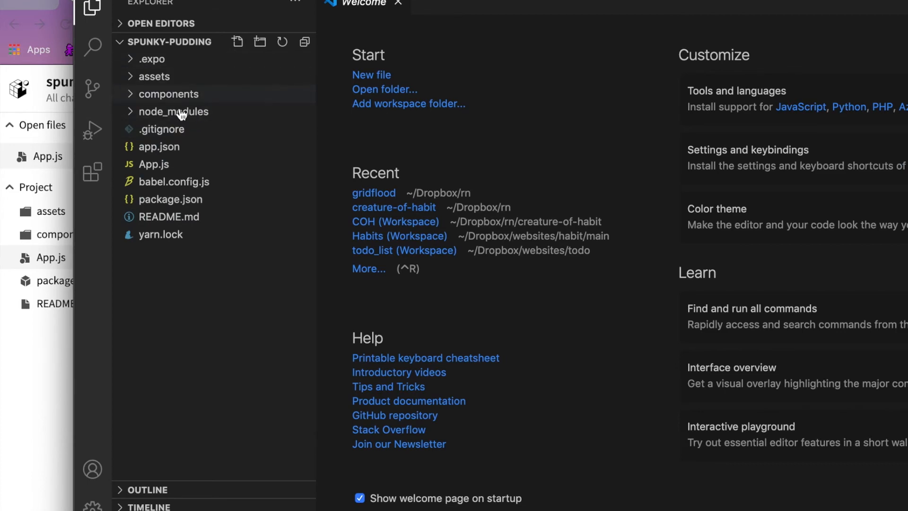
- Open App.js from the Explorer for editing
left_click(154, 164)
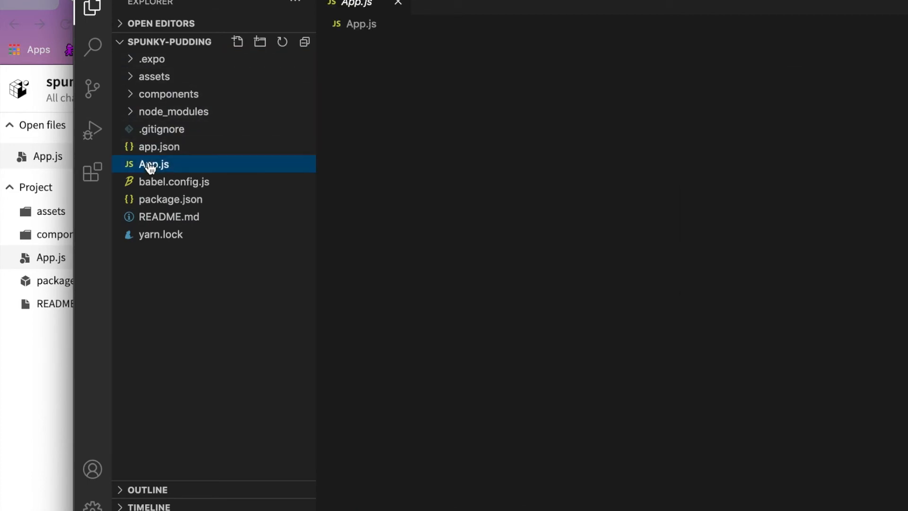
left_click(154, 164)
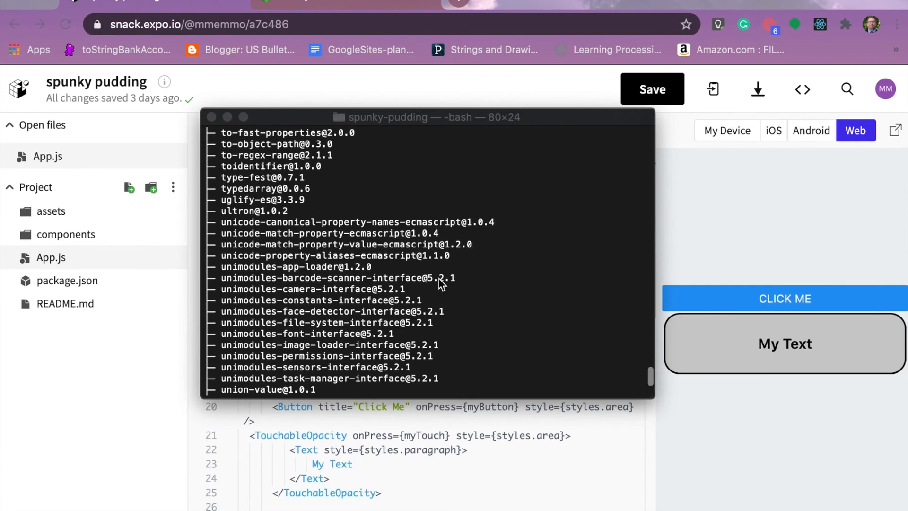
- Scroll to the yarn Done message and type expo start
scroll("down", 3)
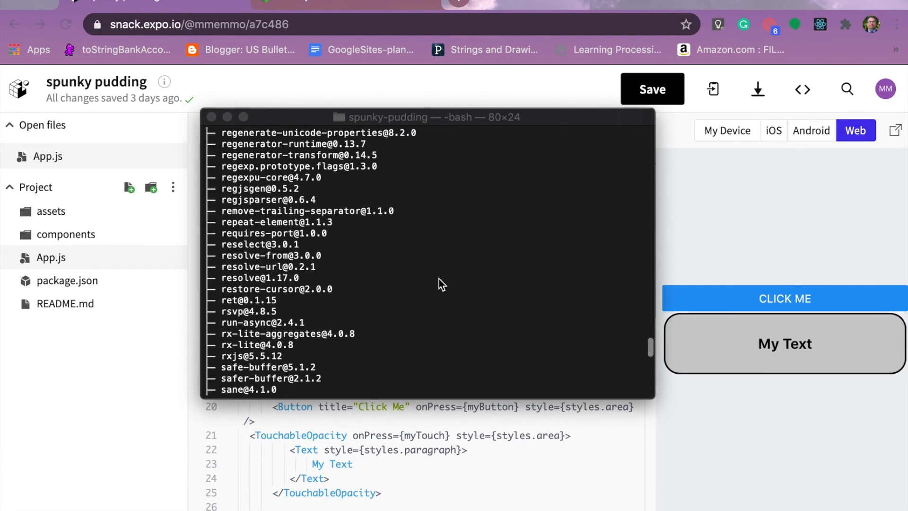
scroll("down", 3)
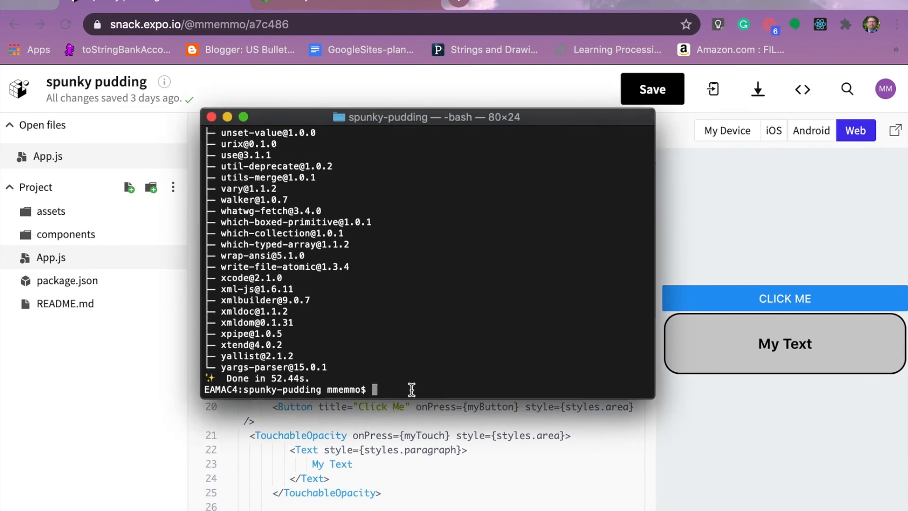
type("expo")
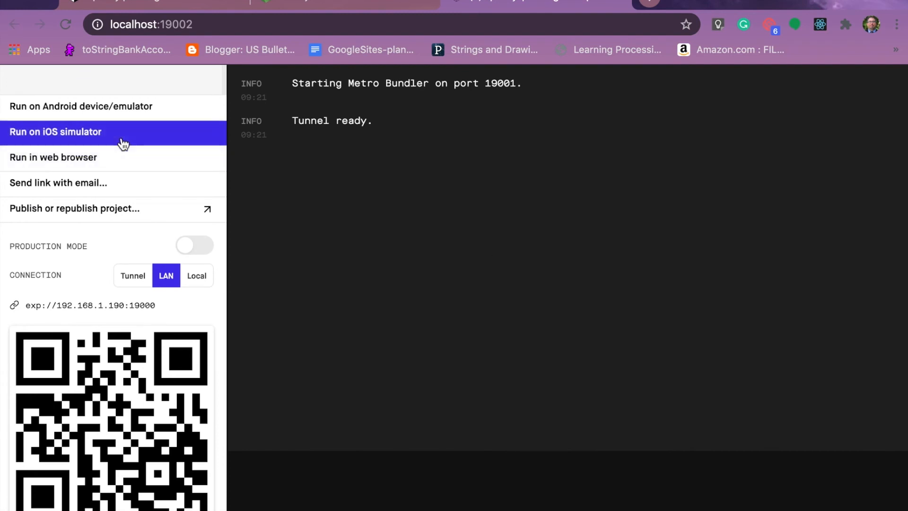
- Launch the project on the iOS simulator from Expo Dev Tools
left_click(55, 132)
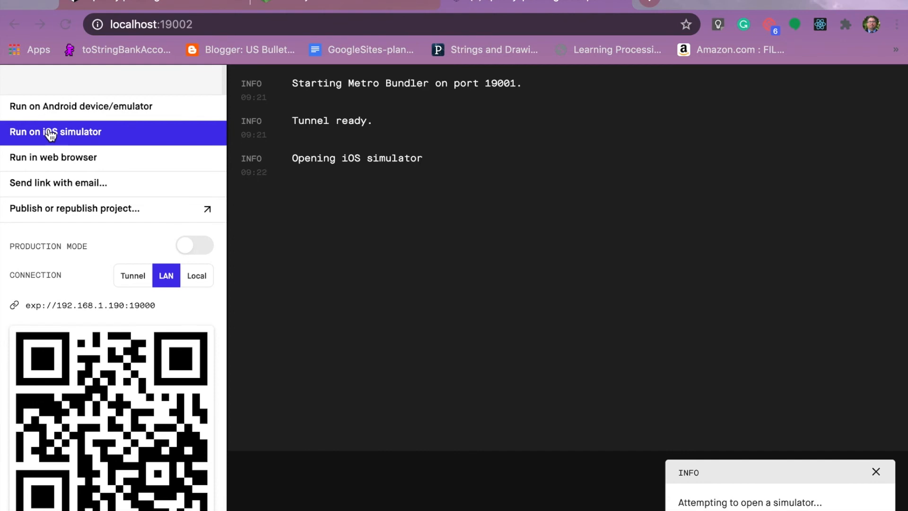
mouse_move(87, 108)
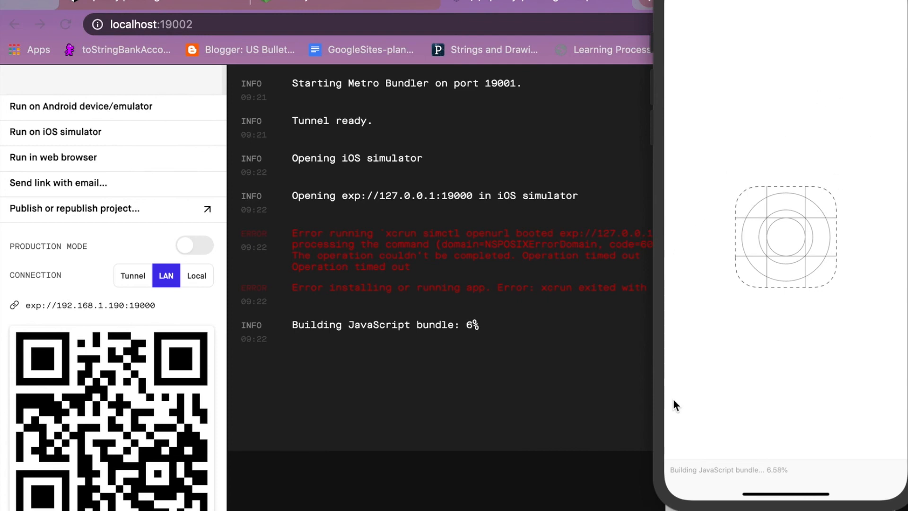
mouse_move(701, 451)
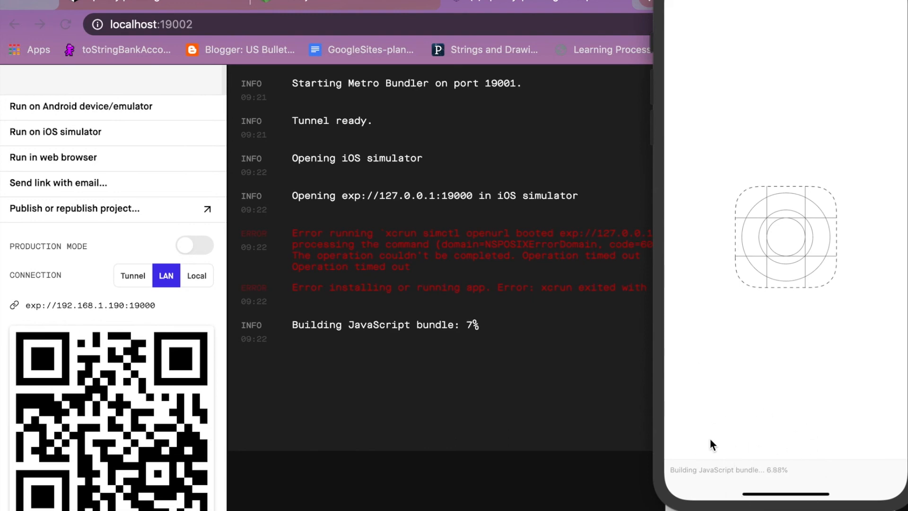
mouse_move(745, 451)
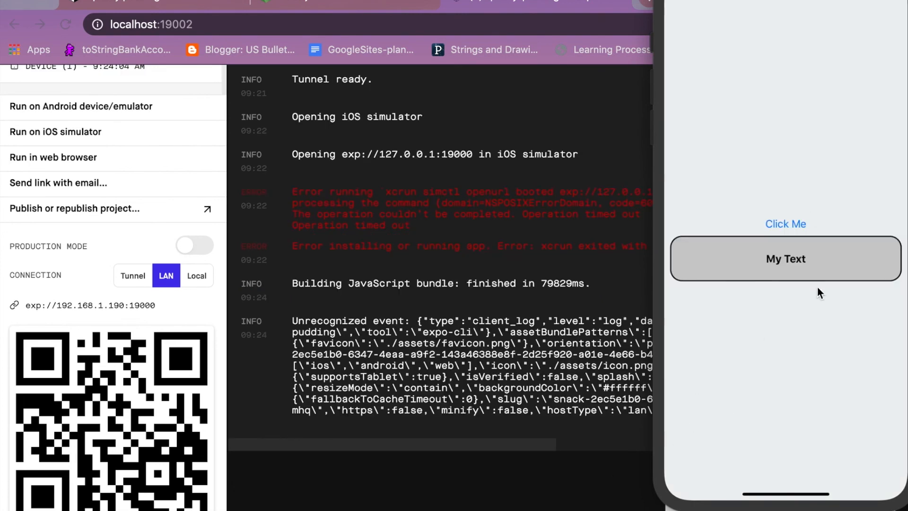
mouse_move(736, 398)
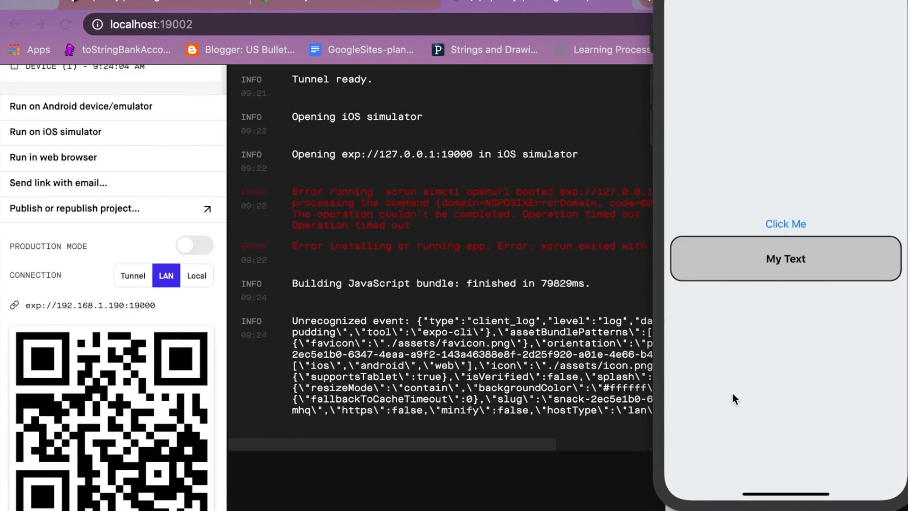
mouse_move(346, 109)
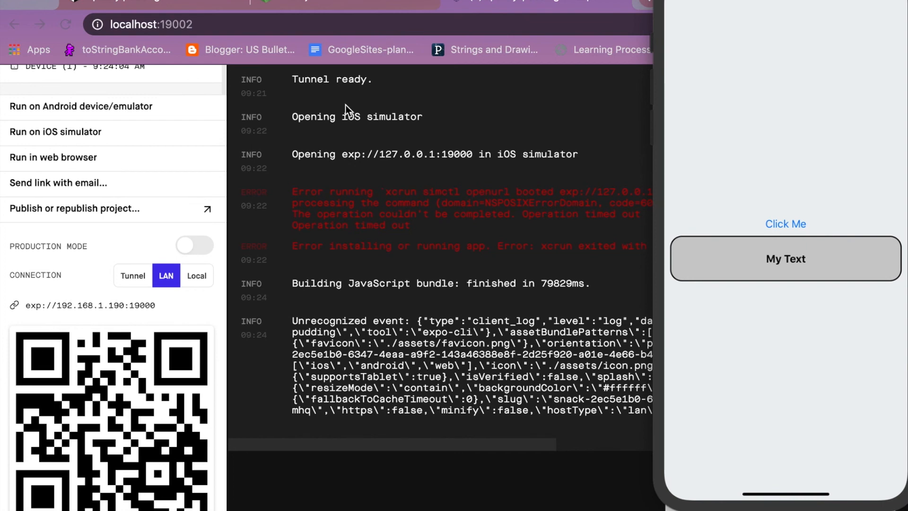
mouse_move(750, 509)
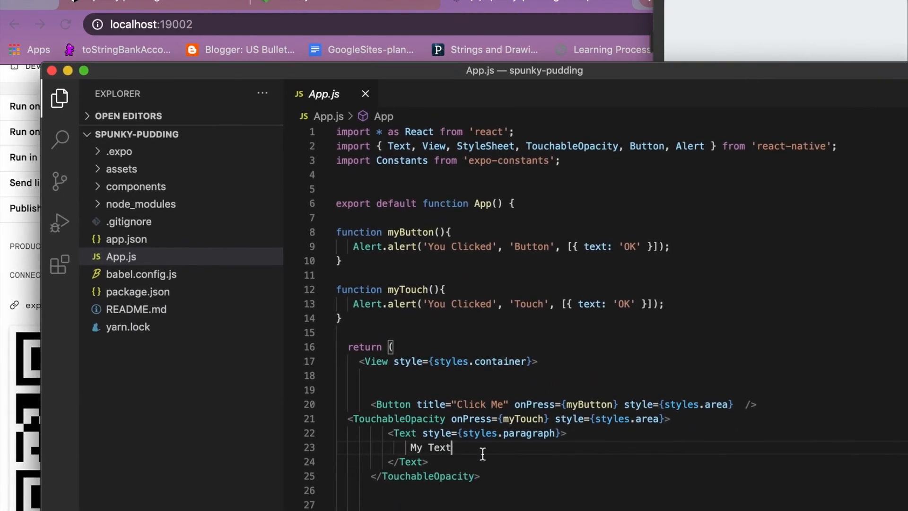
- Change the touchable's label on App.js line 23 from My Text to My Button
type("But")
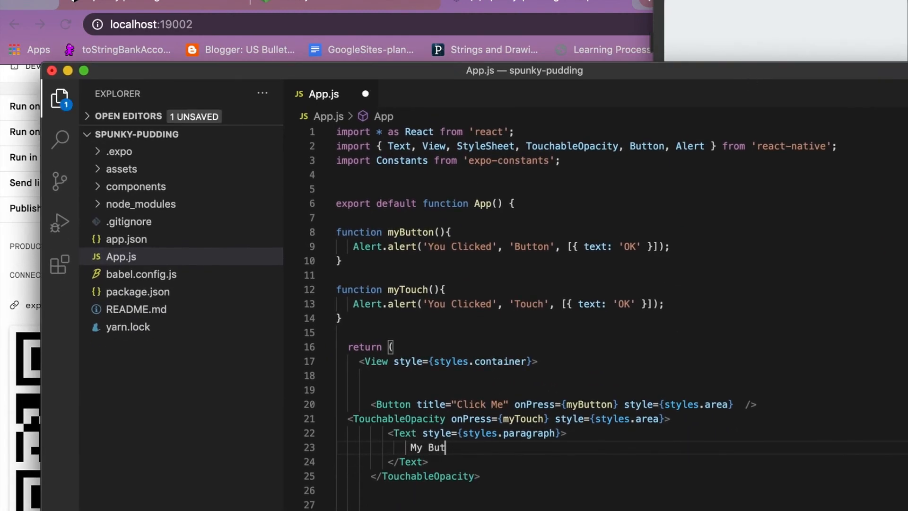
type("ton")
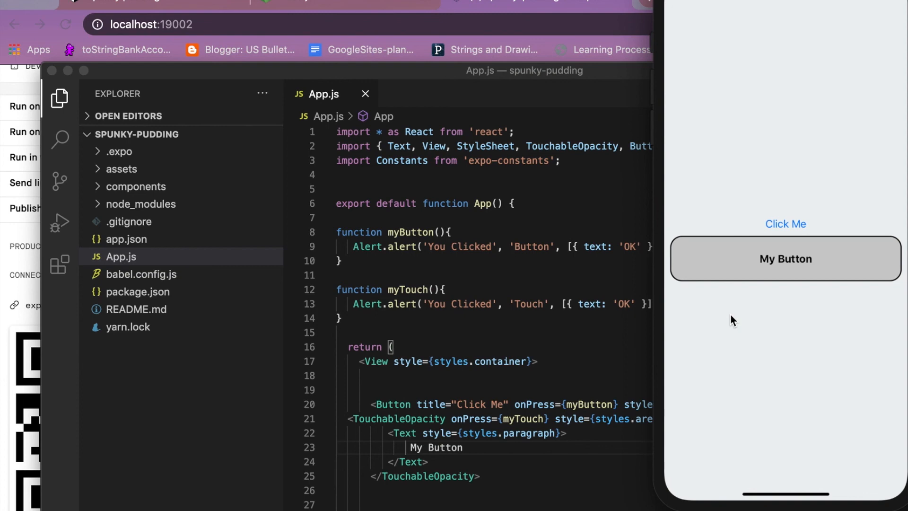
mouse_move(592, 353)
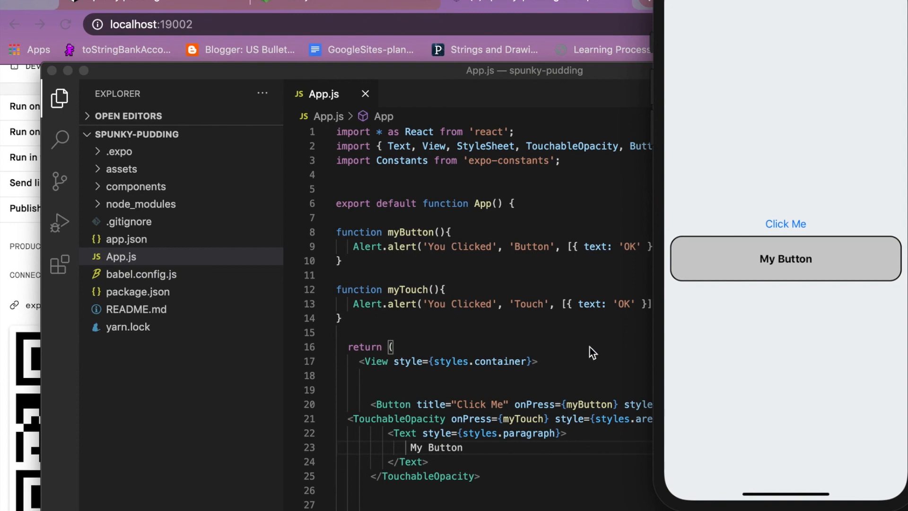